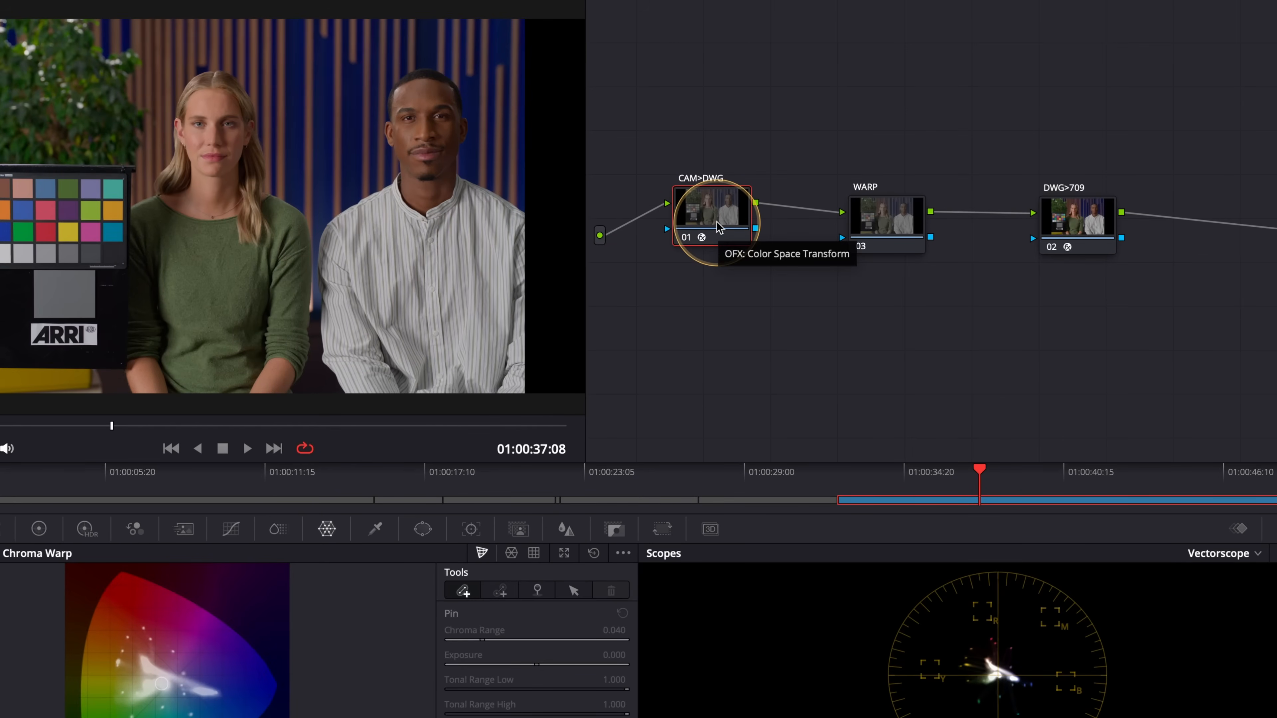
mouse_move(1095, 230)
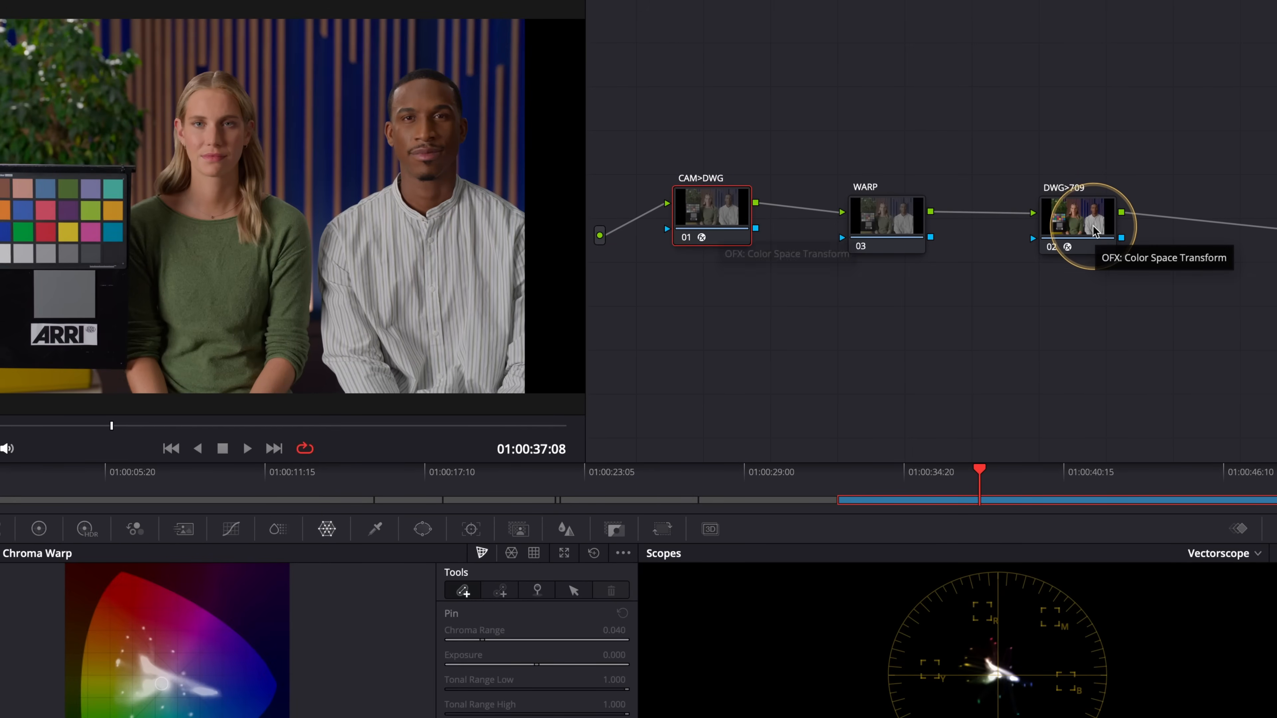
Select the WARP node, switch Color Warper to hue–saturation view and change the grid divisions.
click(886, 218)
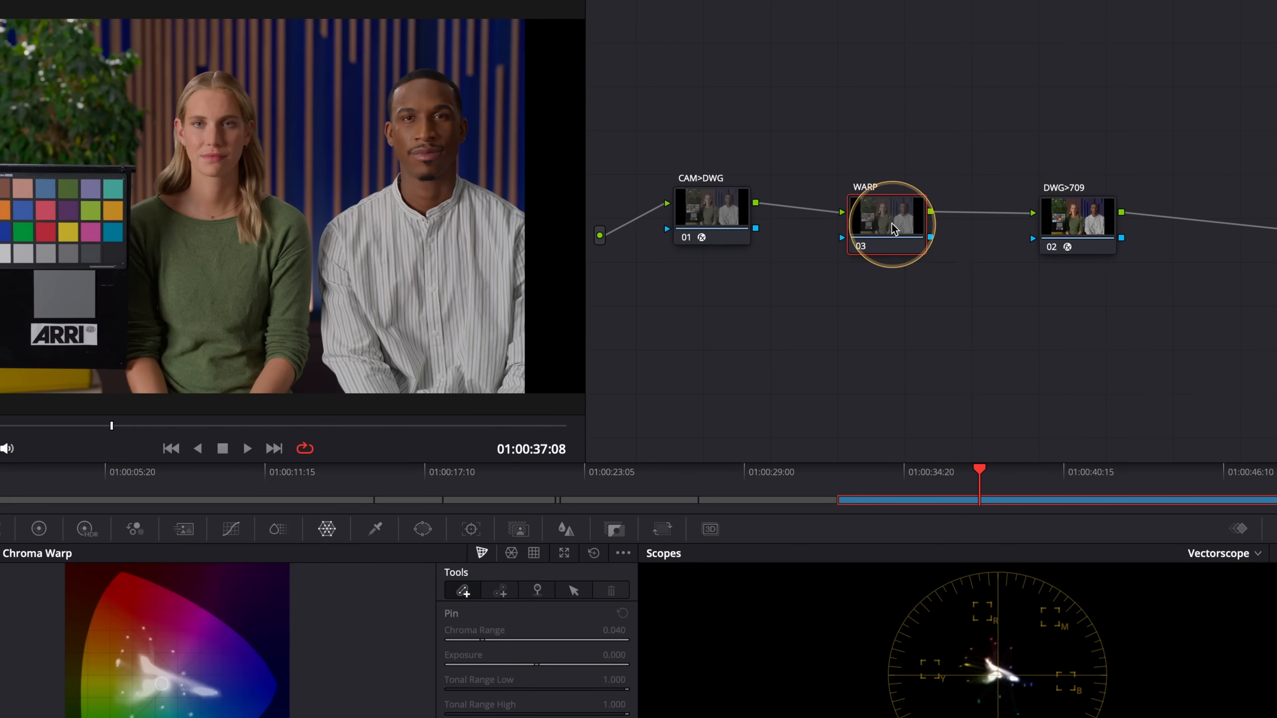
mouse_move(871, 215)
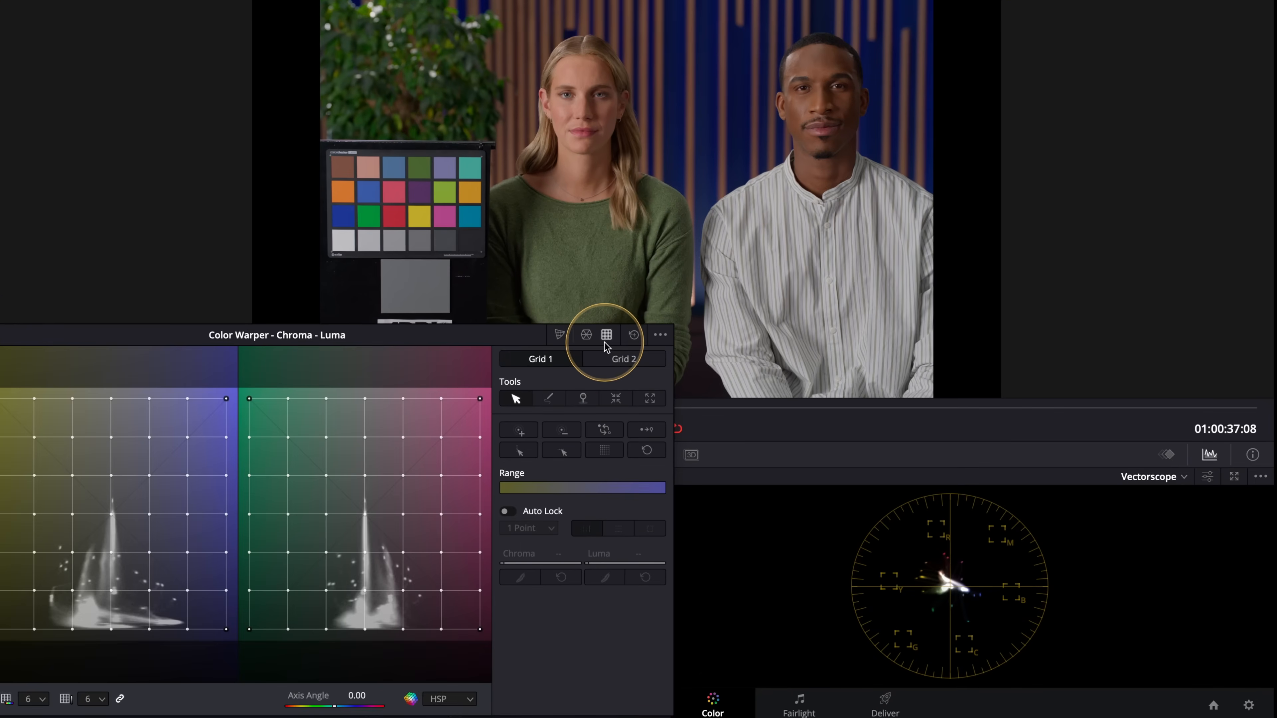
click(585, 335)
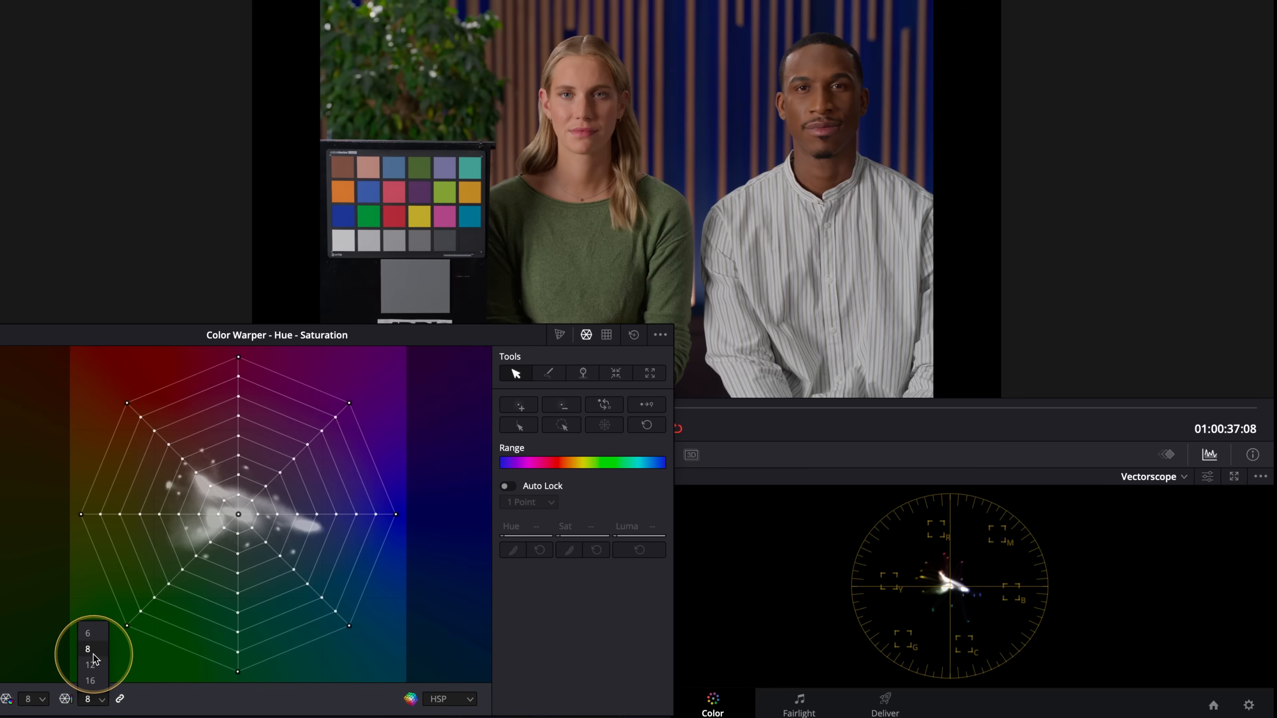
click(87, 632)
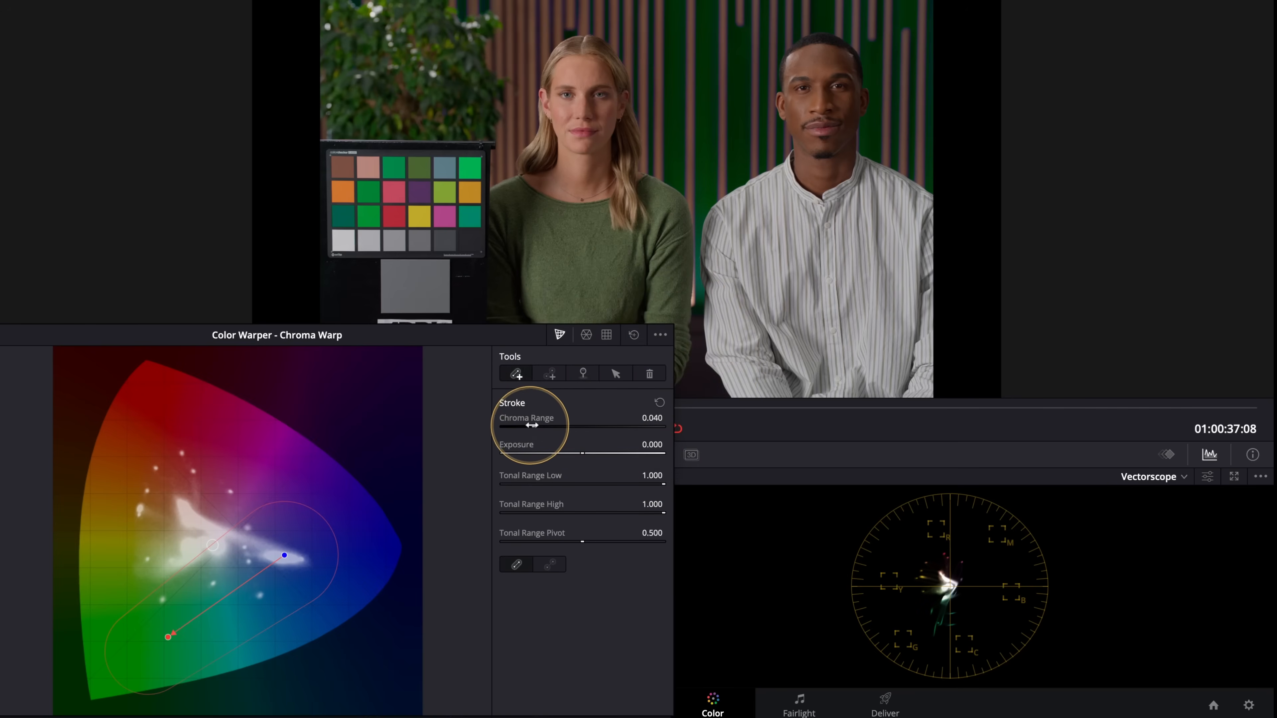
mouse_move(423, 548)
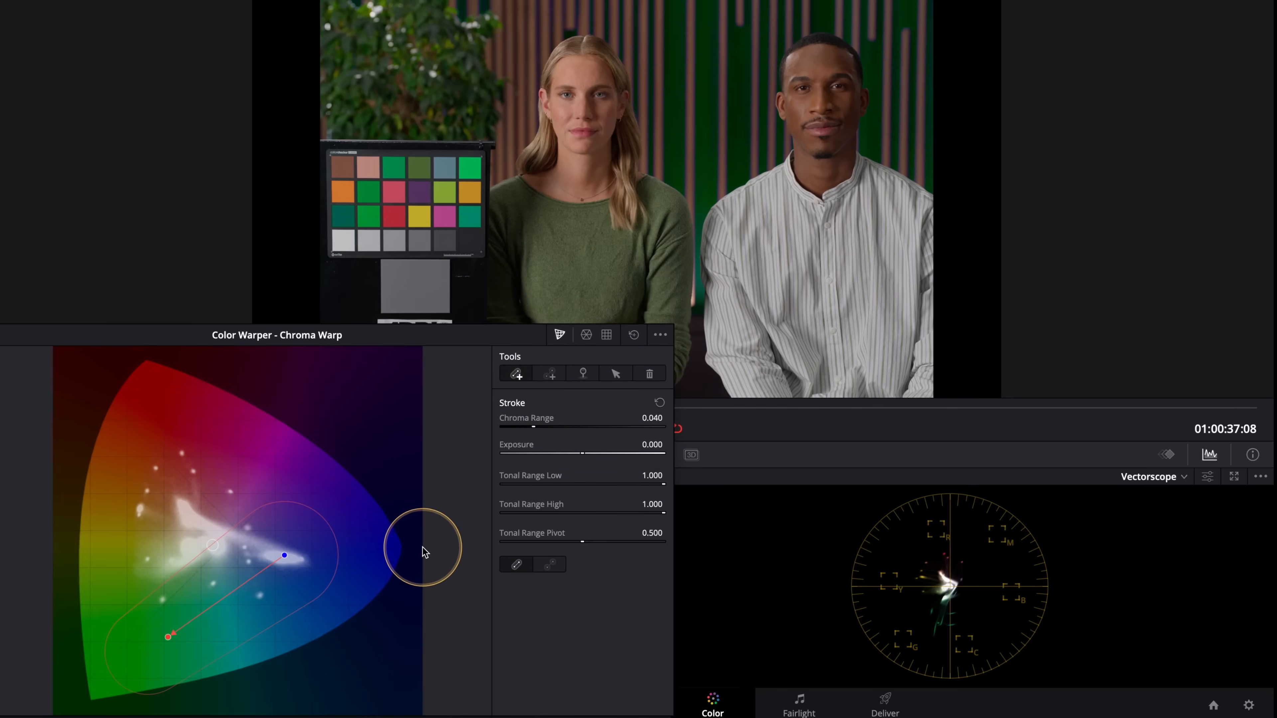
mouse_move(694, 107)
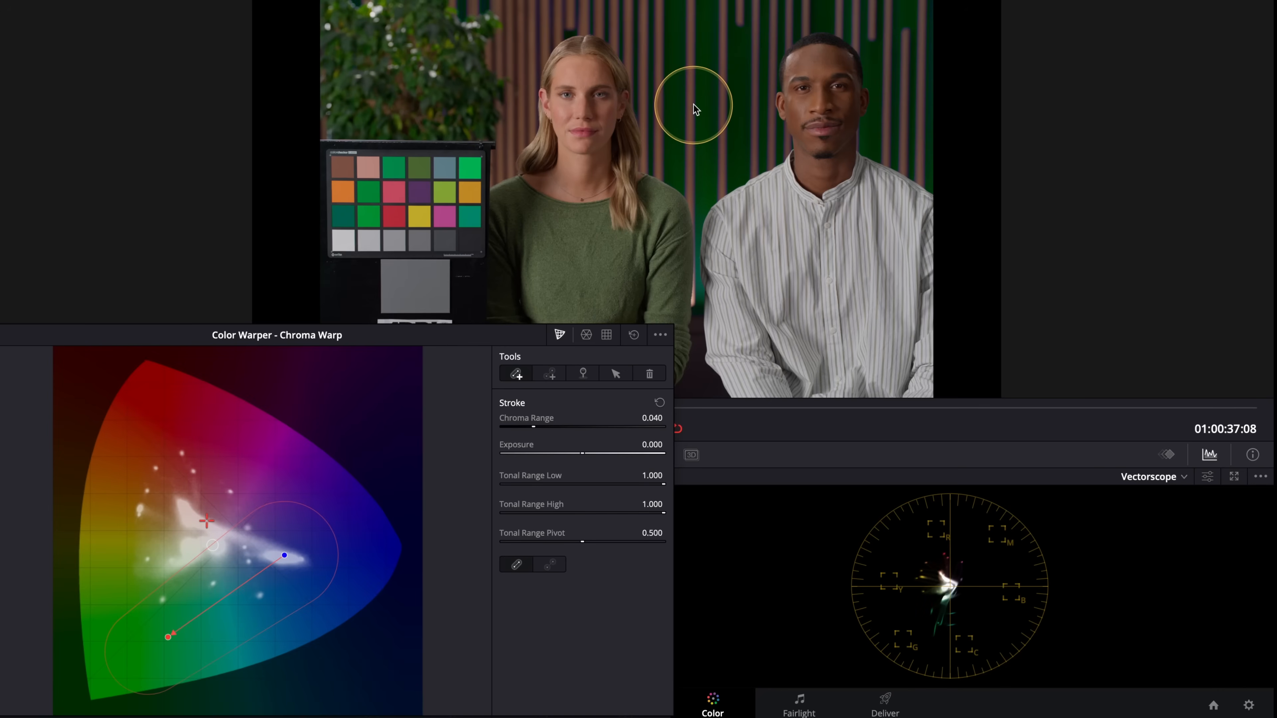
mouse_move(693, 106)
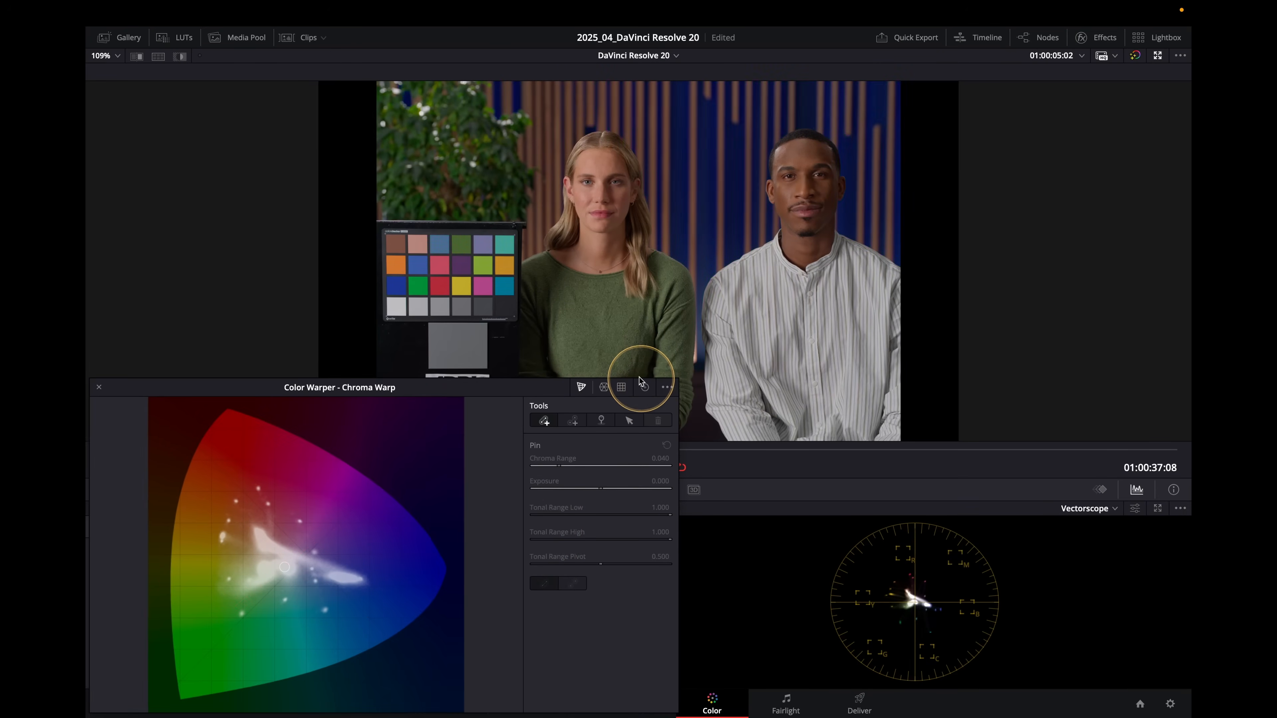
Pull the blue hue point toward green so the background slats turn green.
click(603, 387)
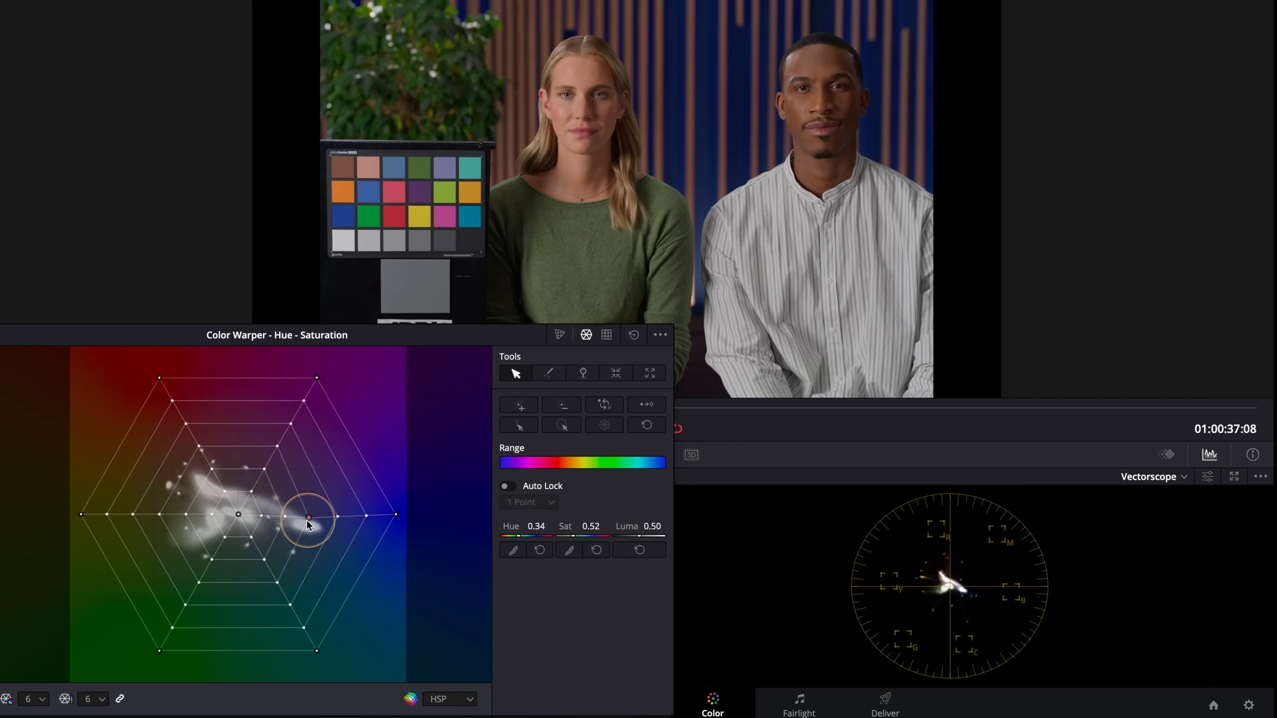
drag(308, 519, 202, 602)
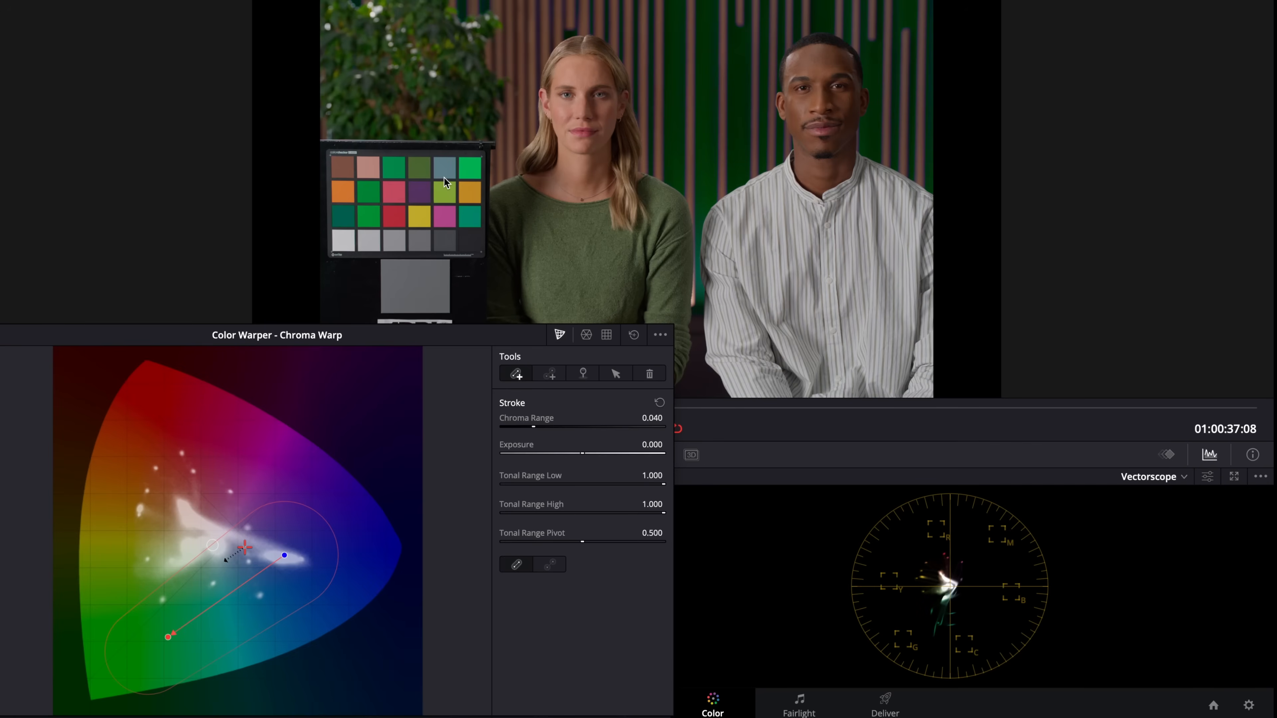
click(585, 334)
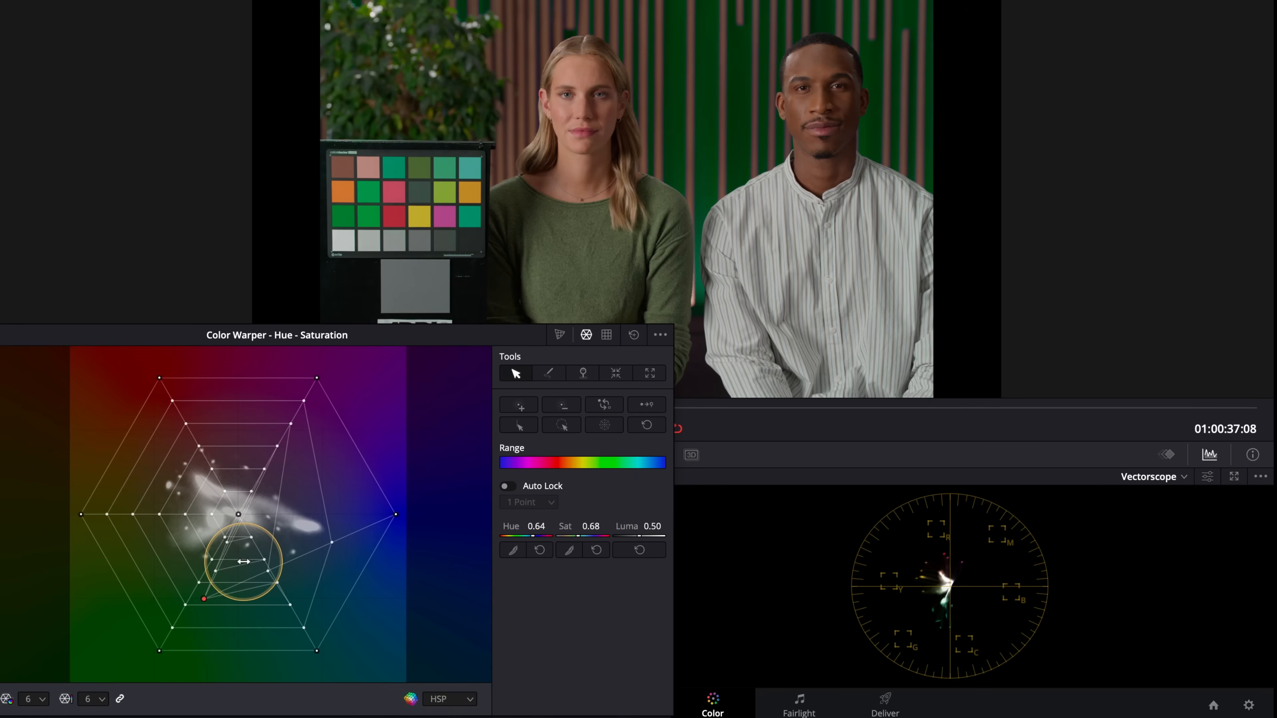
click(585, 334)
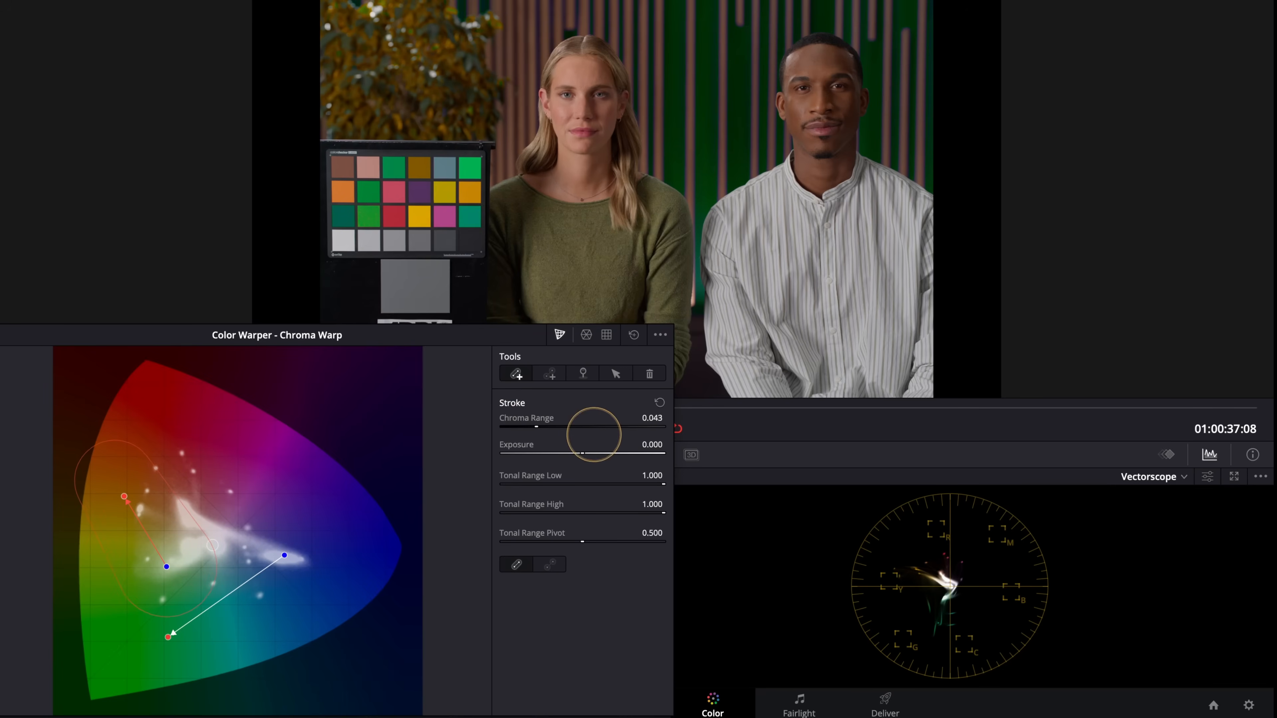
Lower the Chroma Range slider to narrow the stroke's colour range and select the Pin tool.
drag(595, 431, 580, 420)
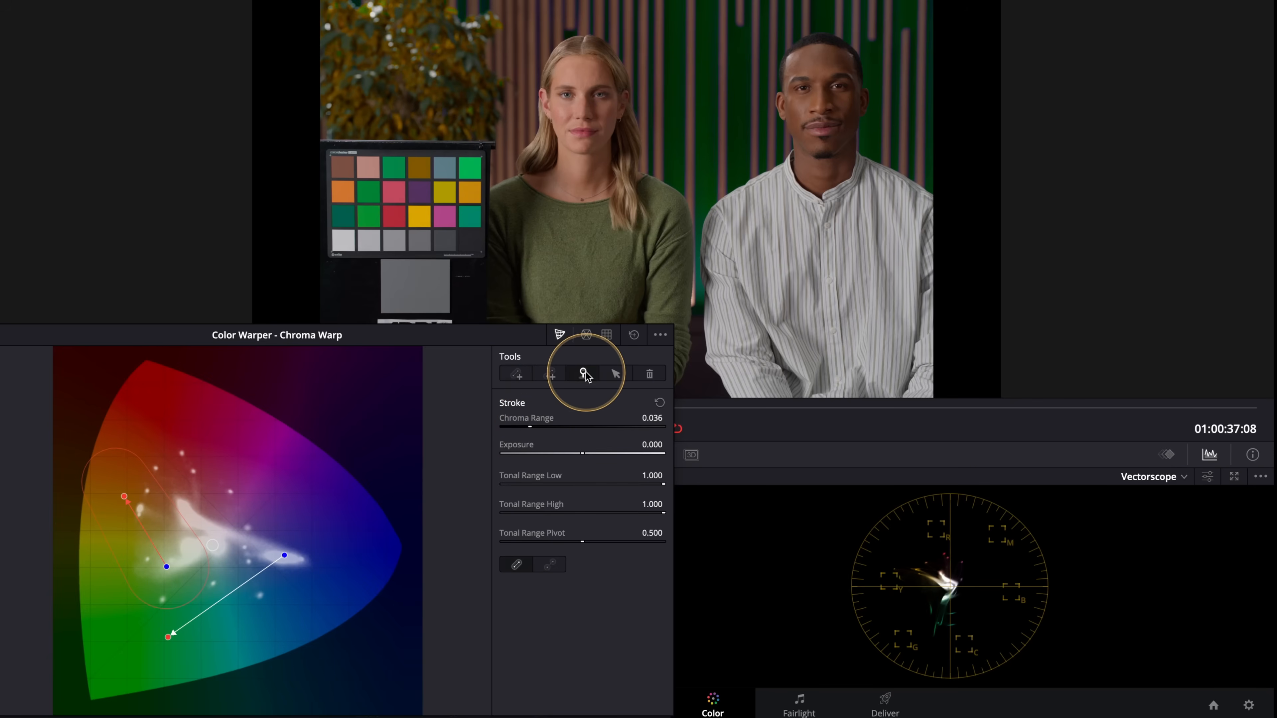
click(582, 373)
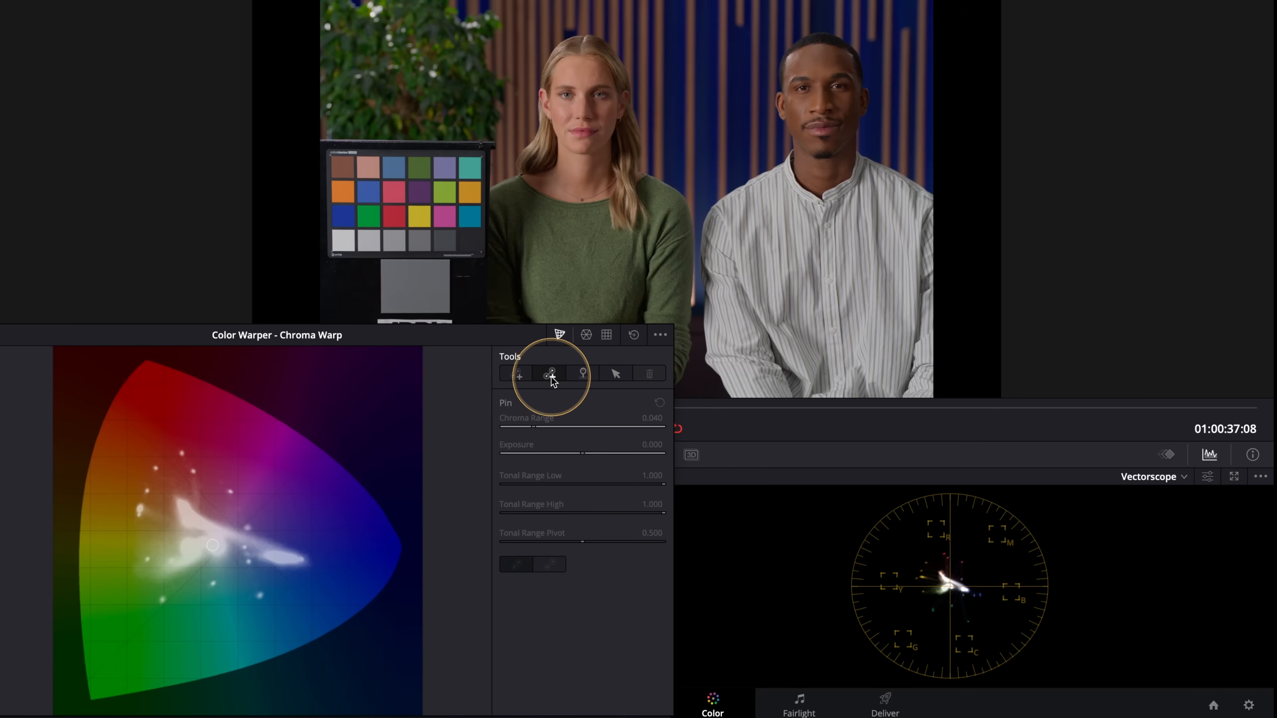
mouse_move(551, 374)
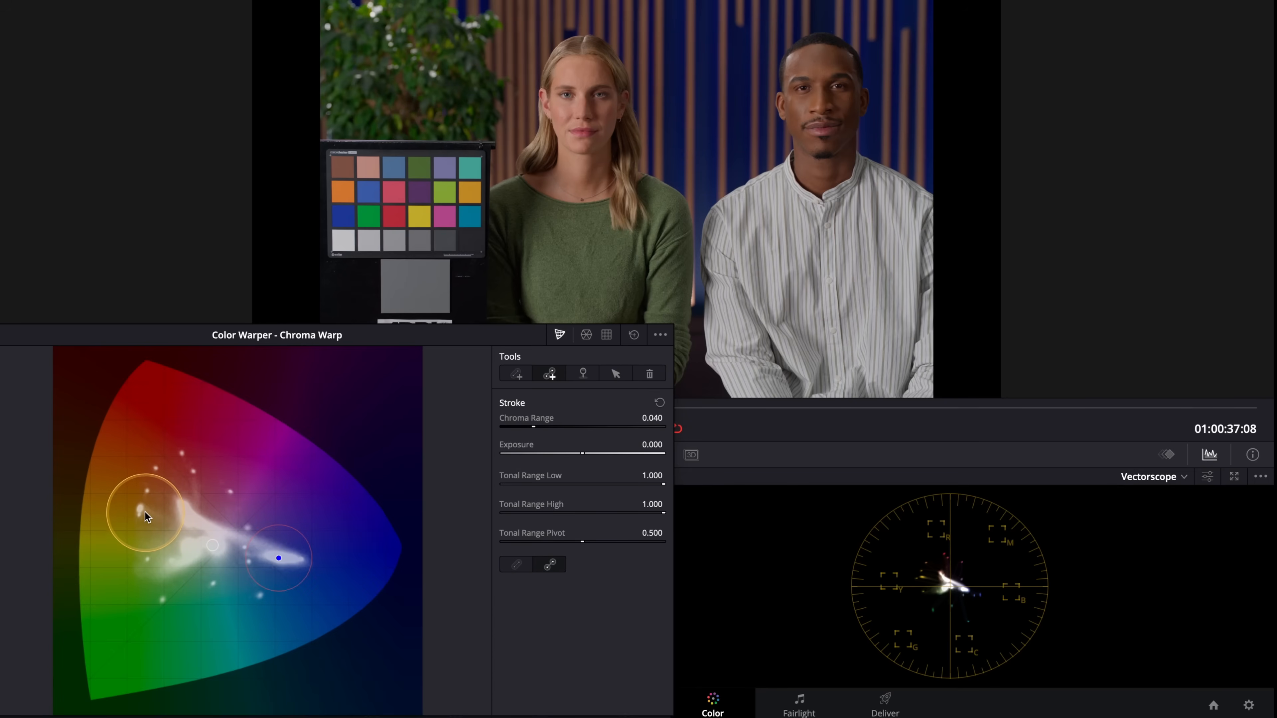
Draw a point-to-point stroke pulling the backdrop blue toward orange-red, then reset the warp.
drag(147, 512, 260, 545)
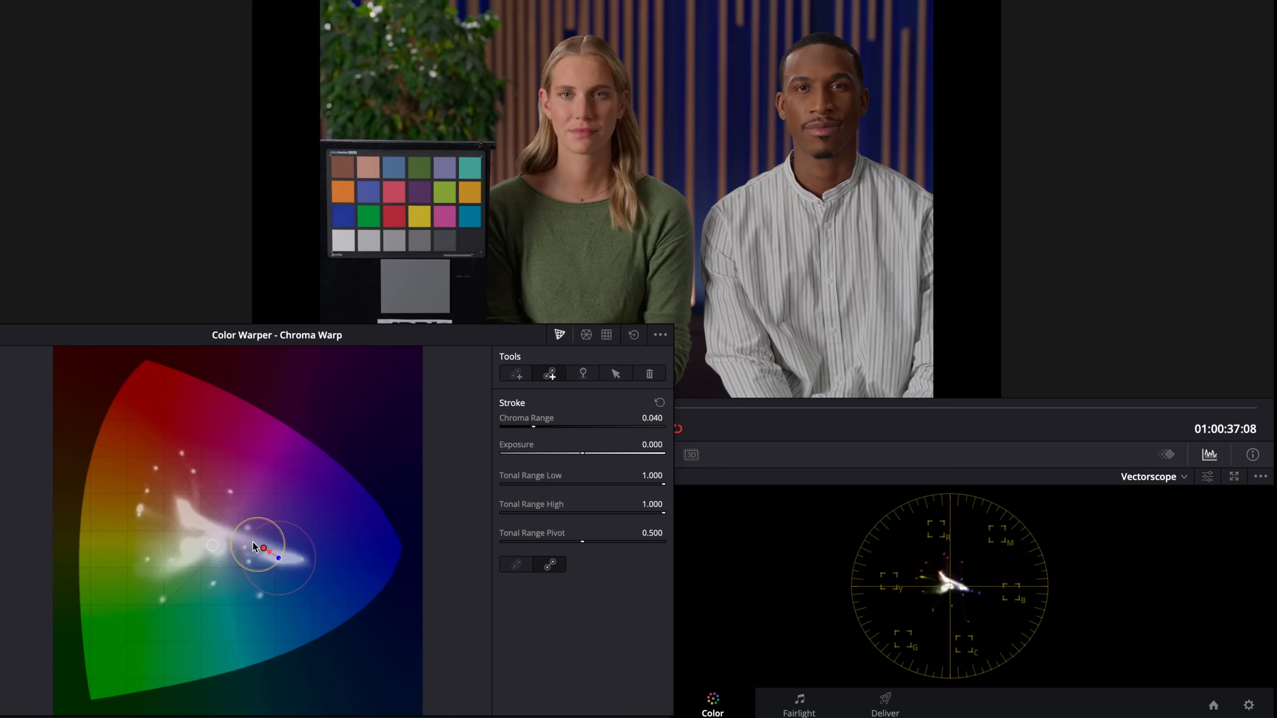
drag(262, 547, 138, 493)
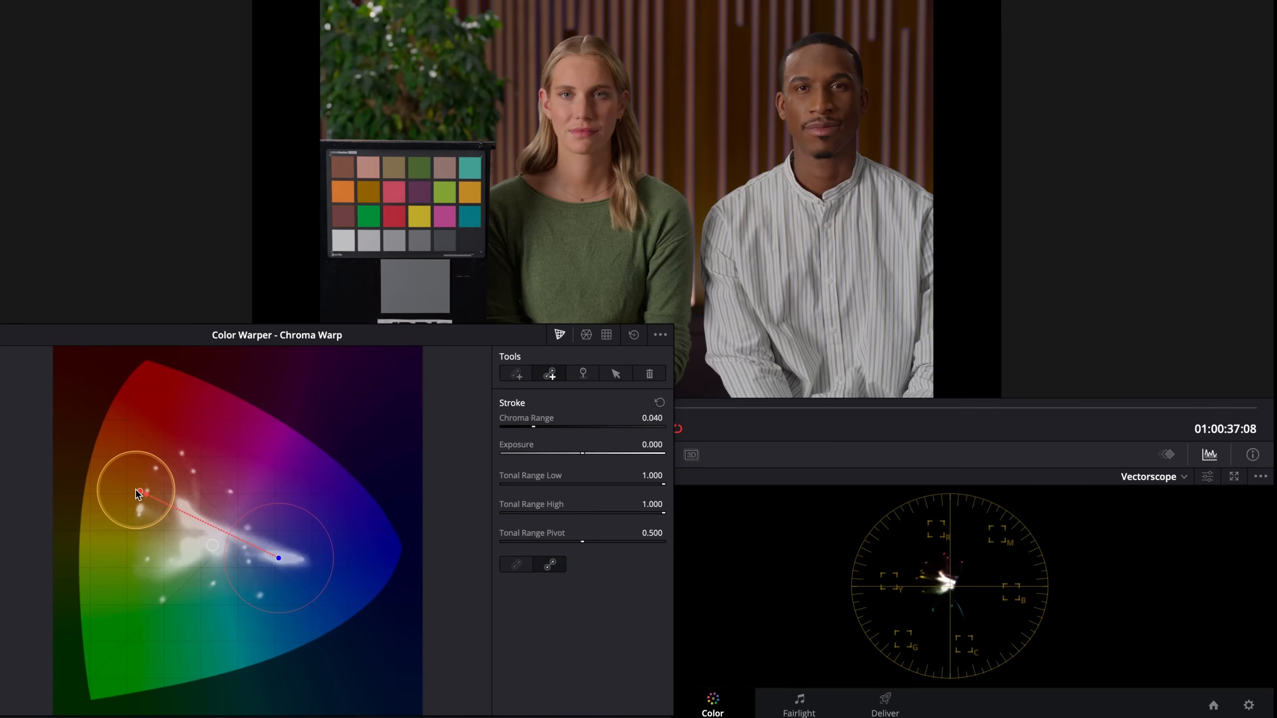
click(550, 374)
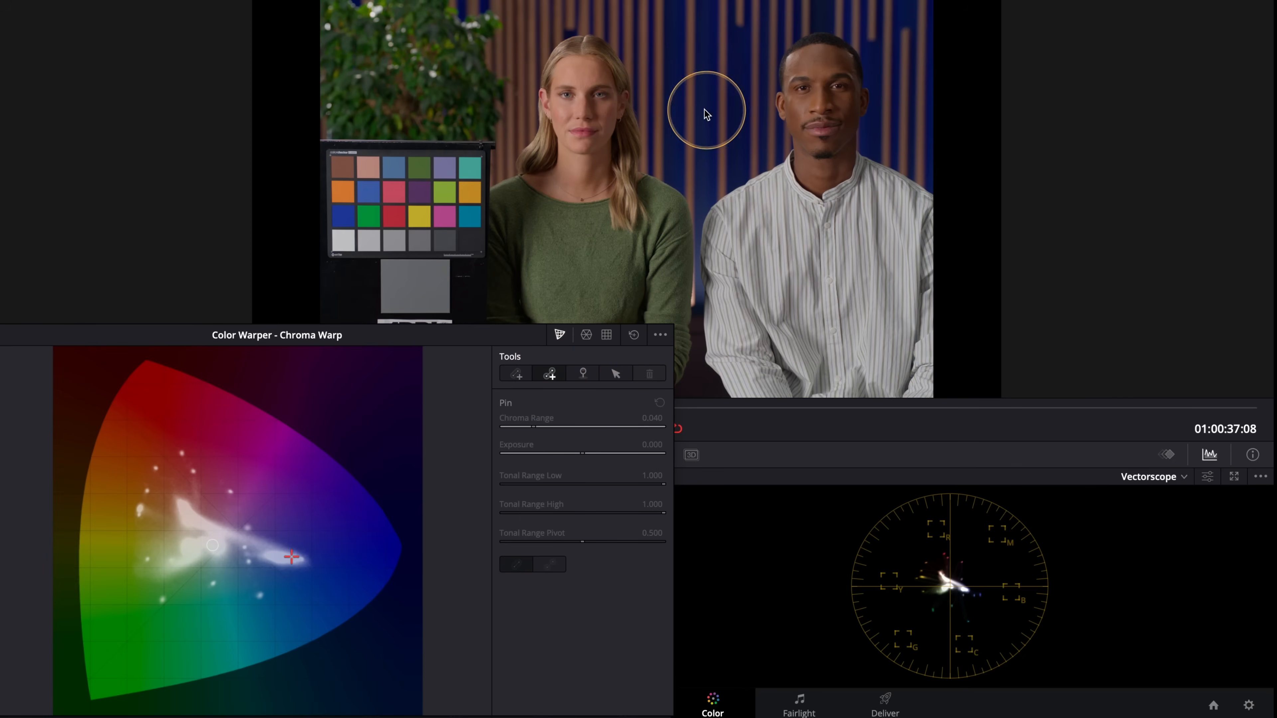
Sample the blue background wall in the viewer and drag its point on the warp graph.
click(286, 558)
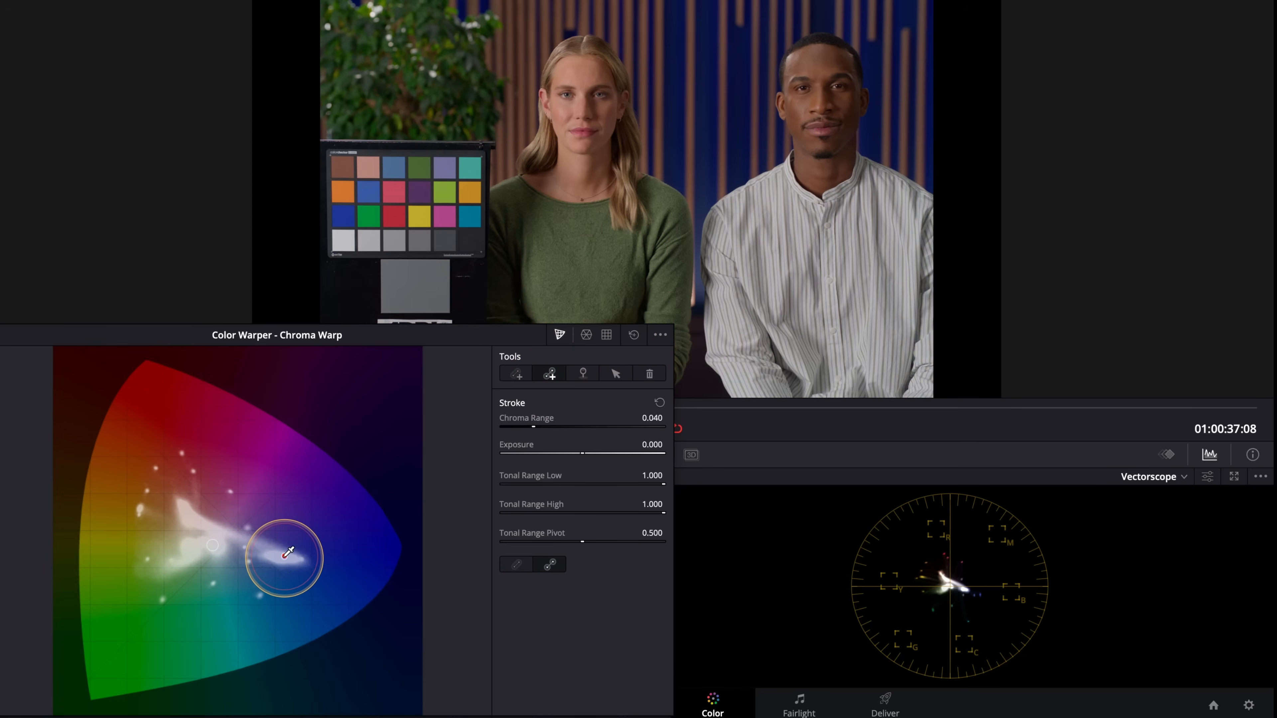
drag(285, 556, 136, 493)
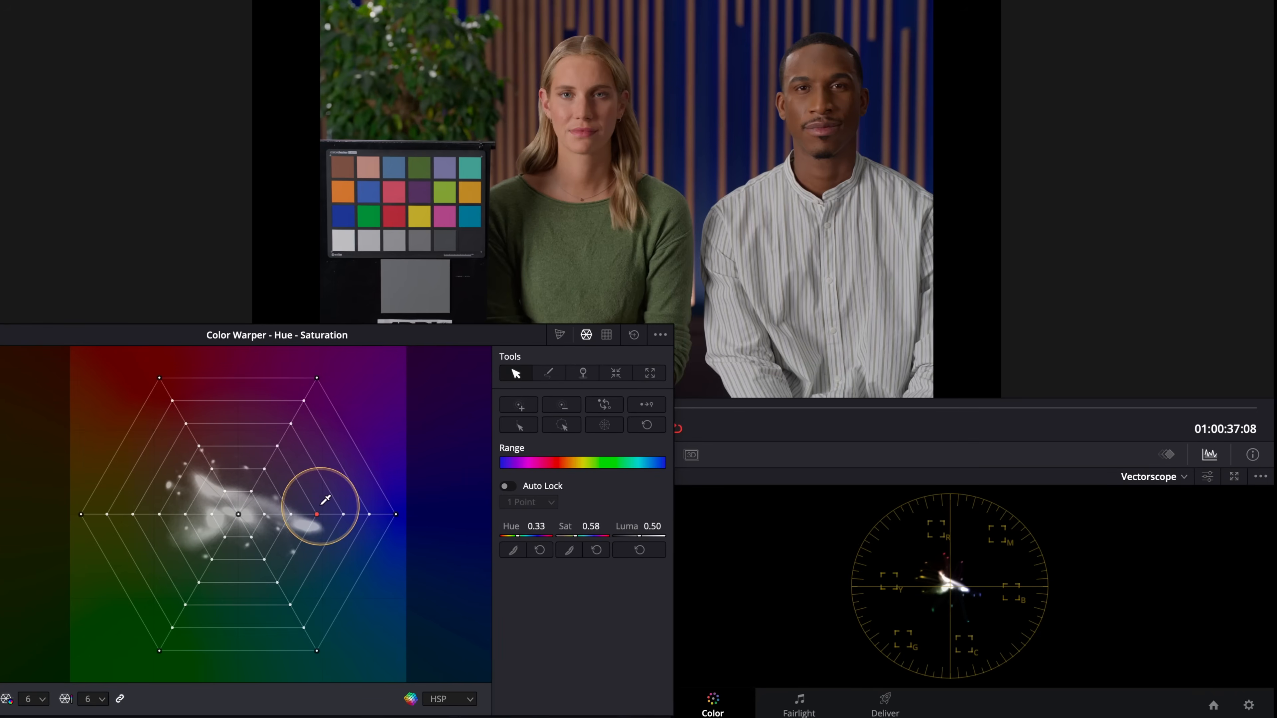
Drag the blue grid point toward red, then yellow, fine-tuning to an olive-gold backdrop.
drag(316, 514, 171, 489)
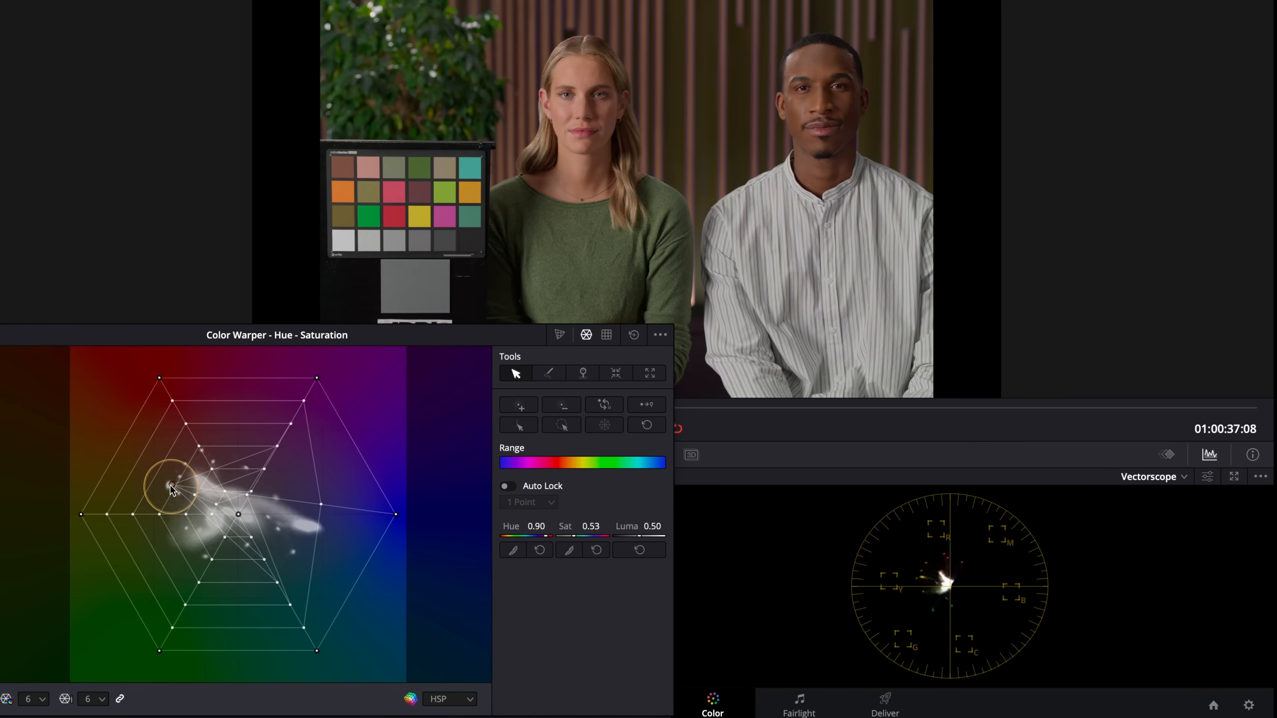
drag(172, 485, 150, 472)
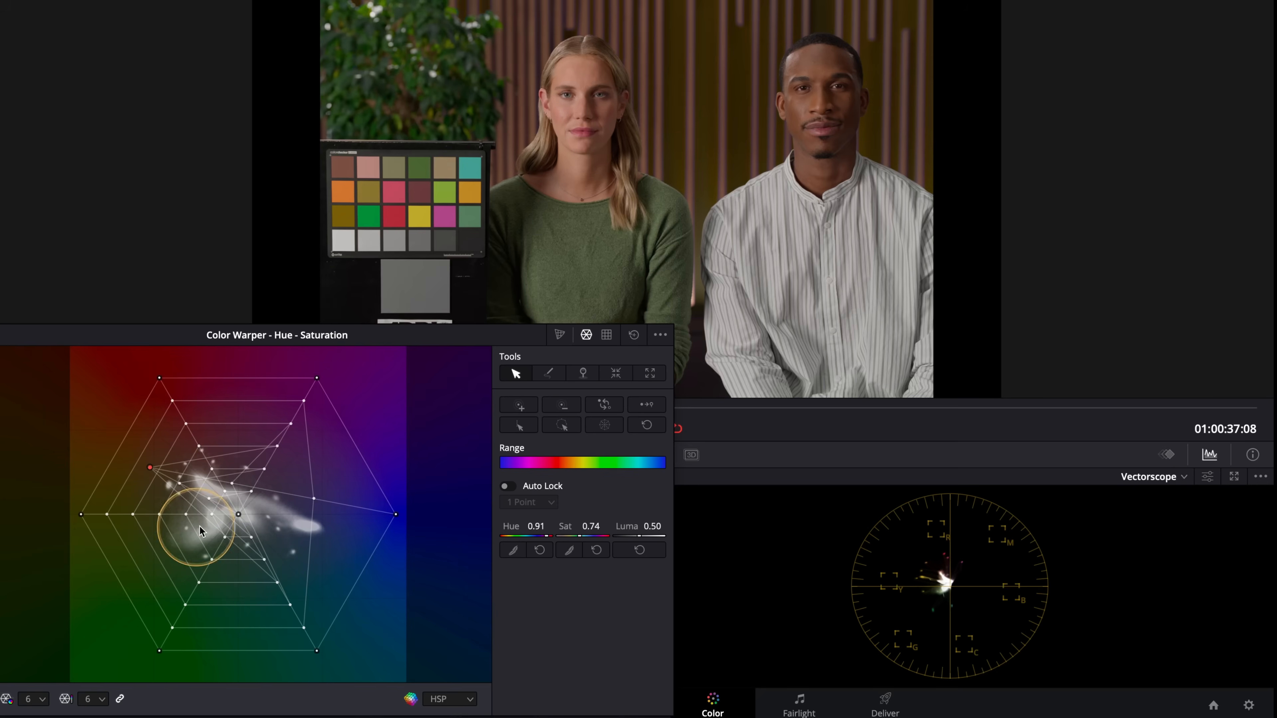
drag(204, 529, 228, 489)
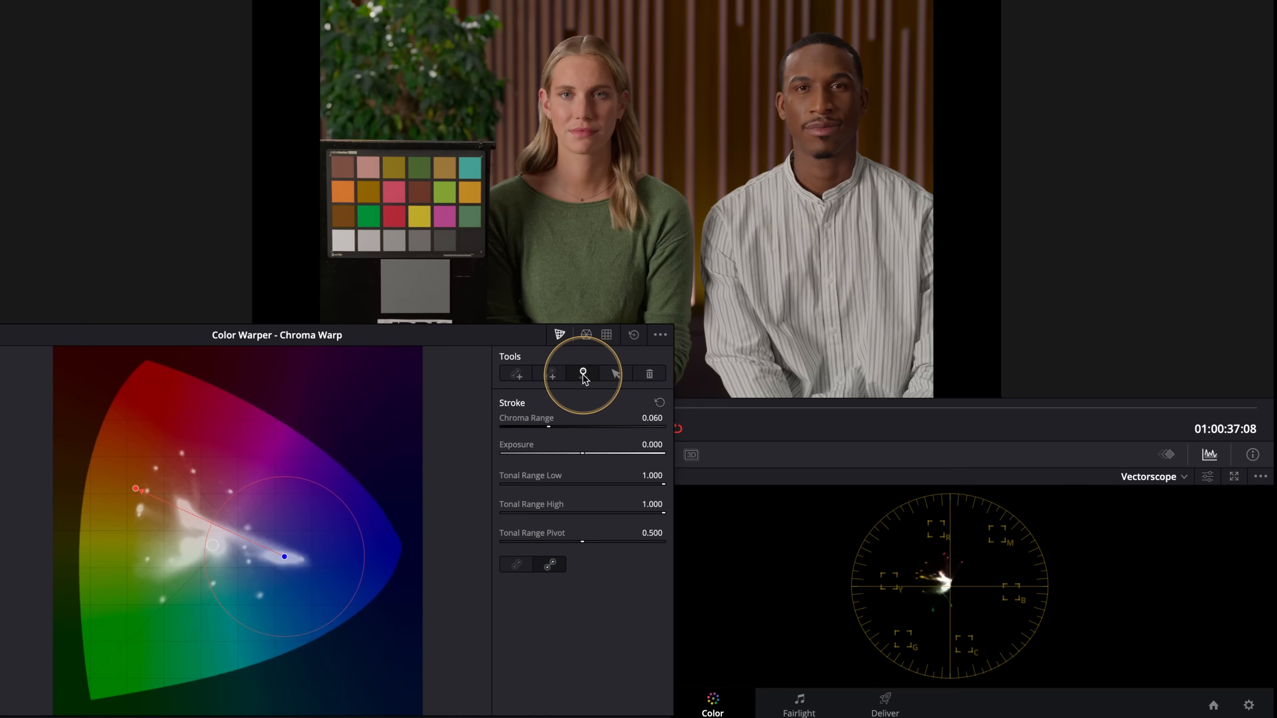
mouse_move(583, 374)
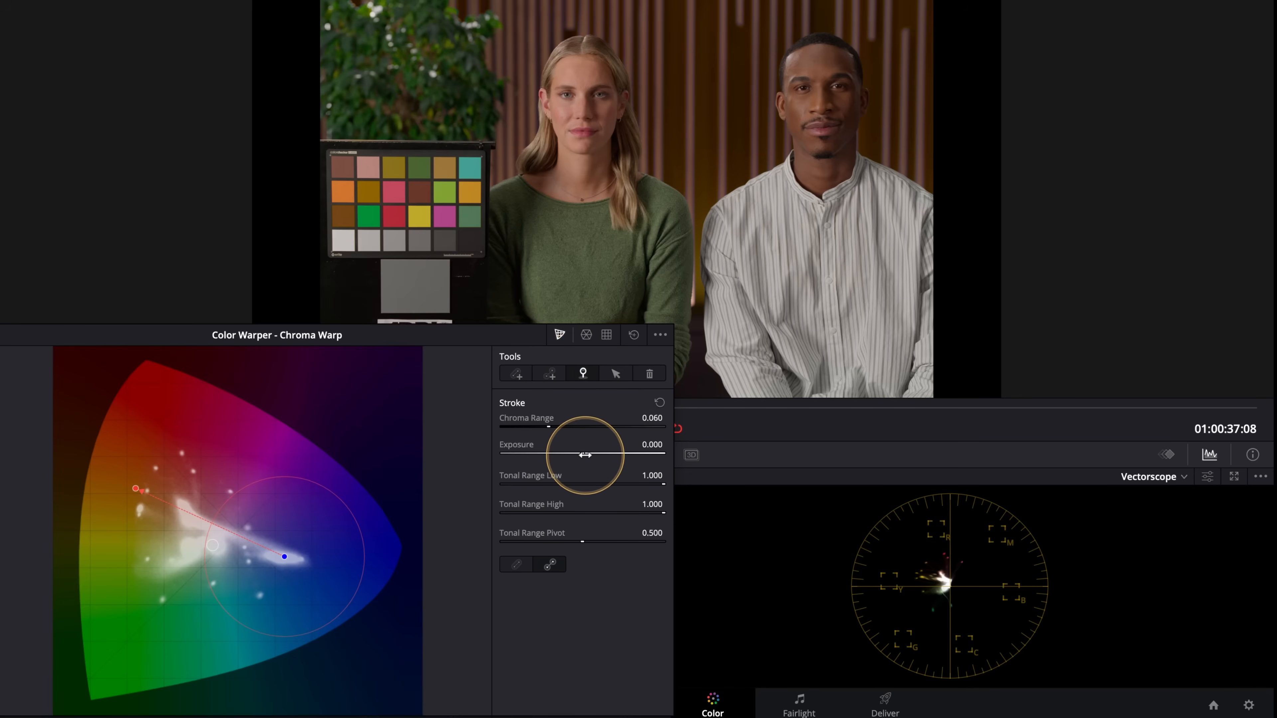
Lower the warp stroke's Exposure to -0.060 to darken the orange-brown backdrop.
drag(605, 444, 558, 445)
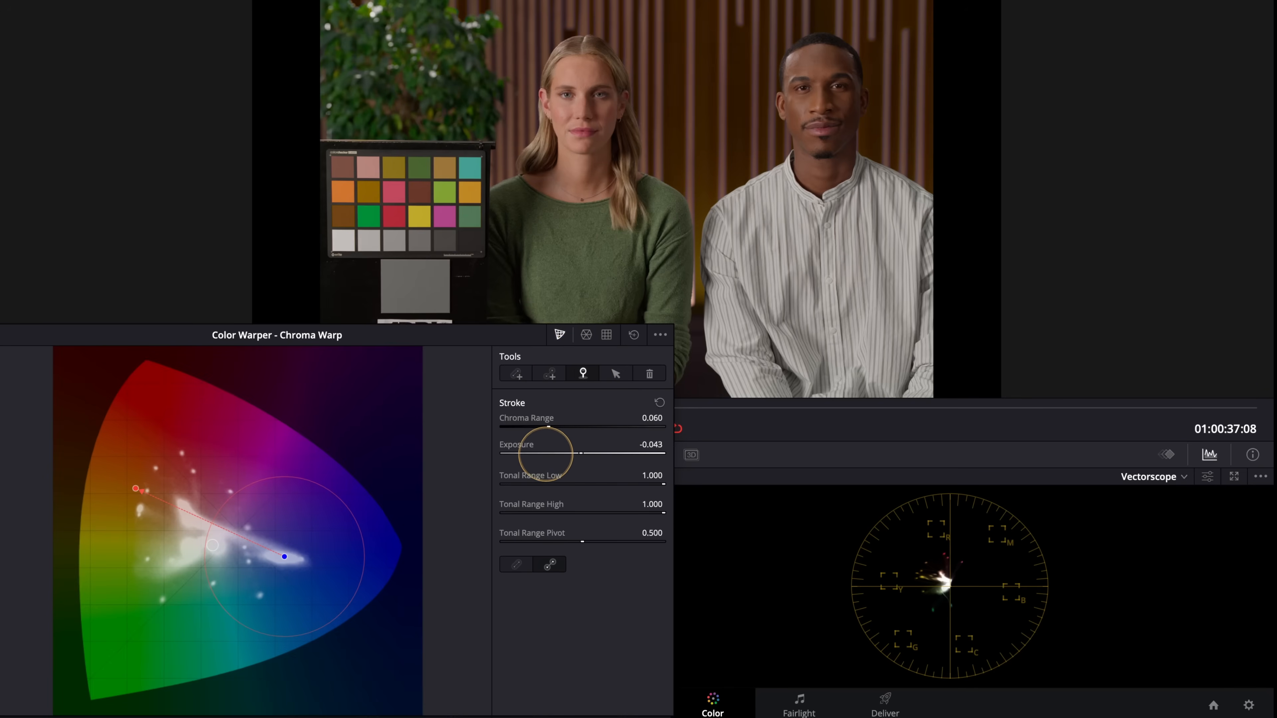
drag(558, 447, 546, 447)
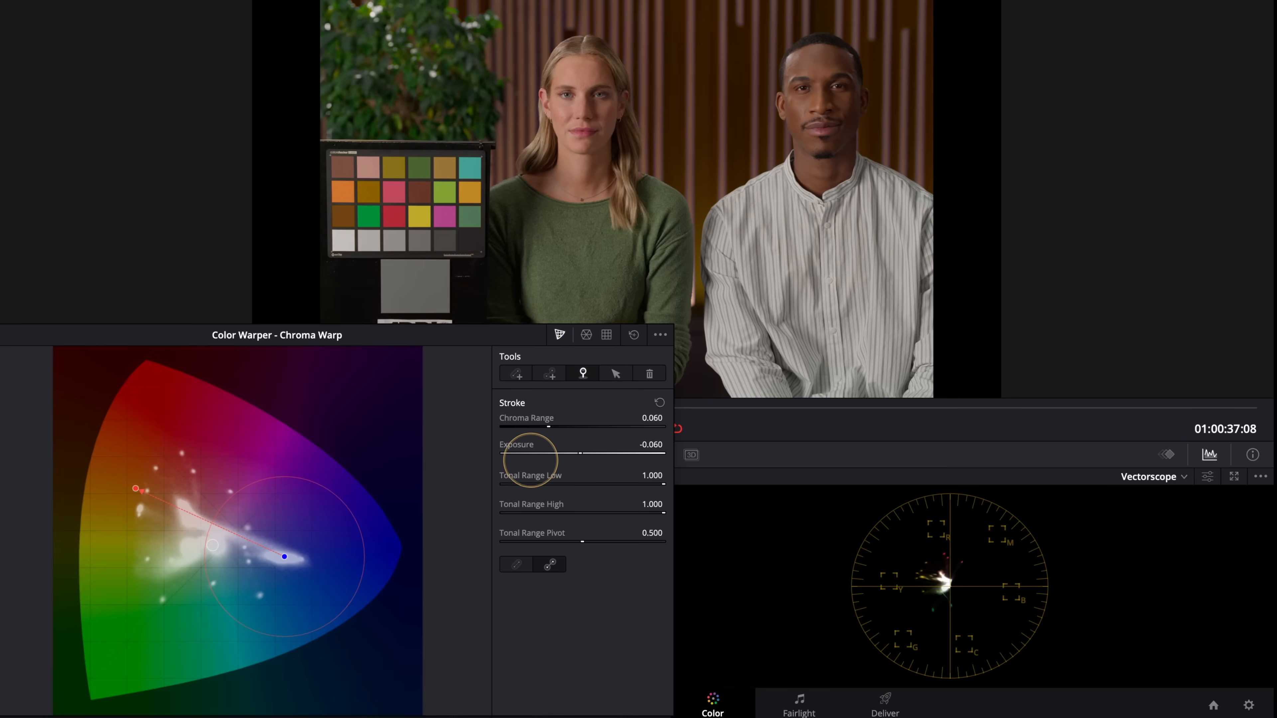